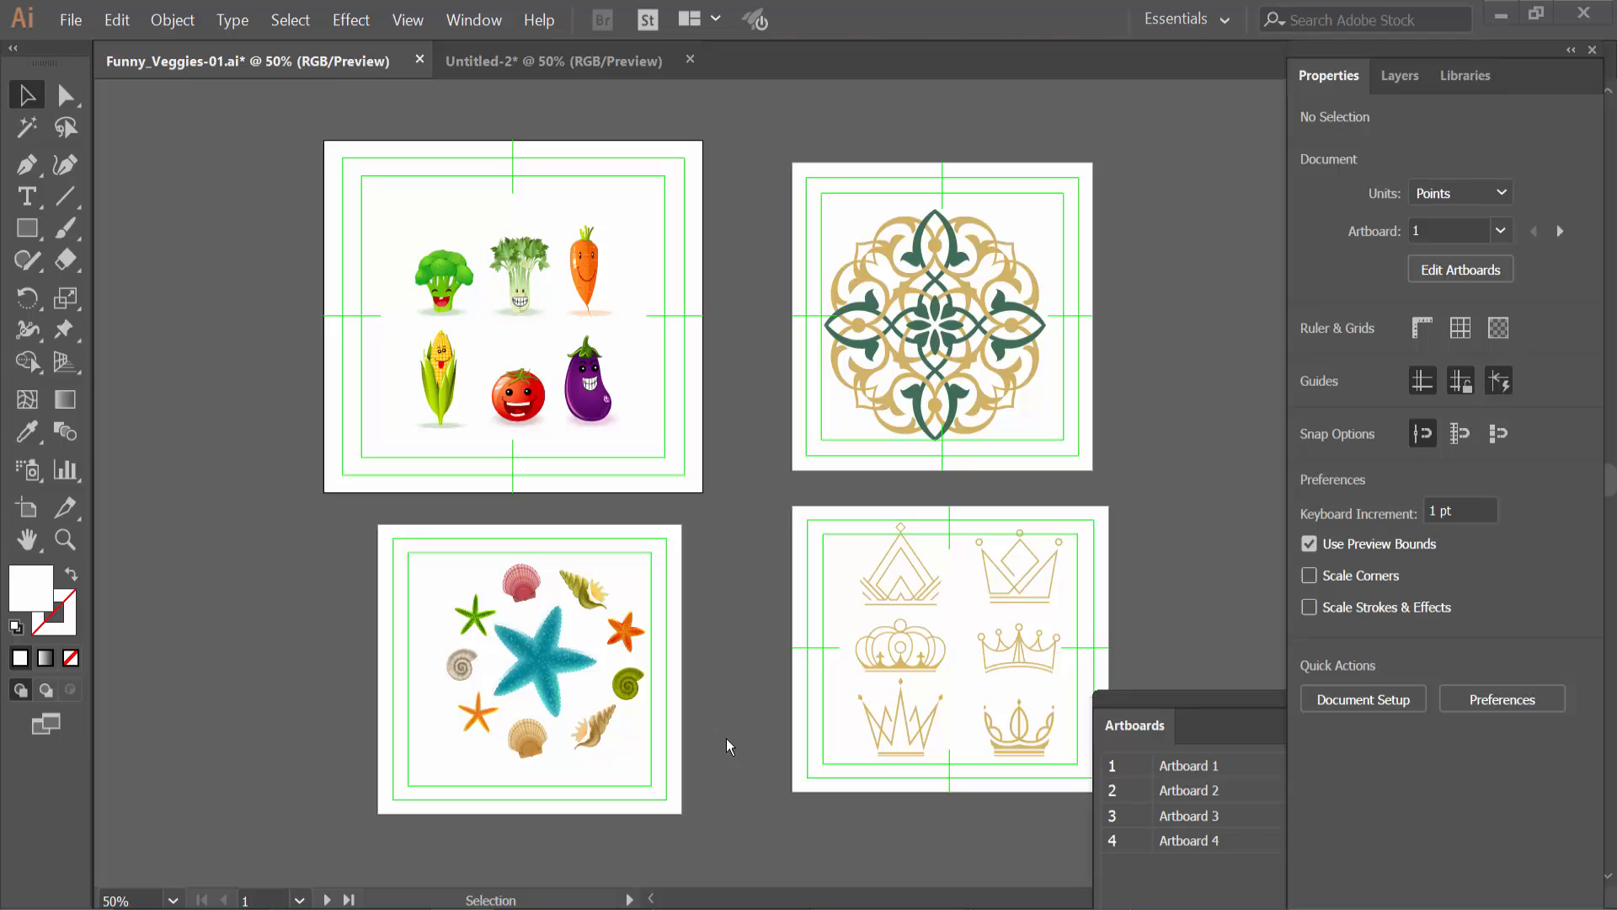
mouse_move(735, 735)
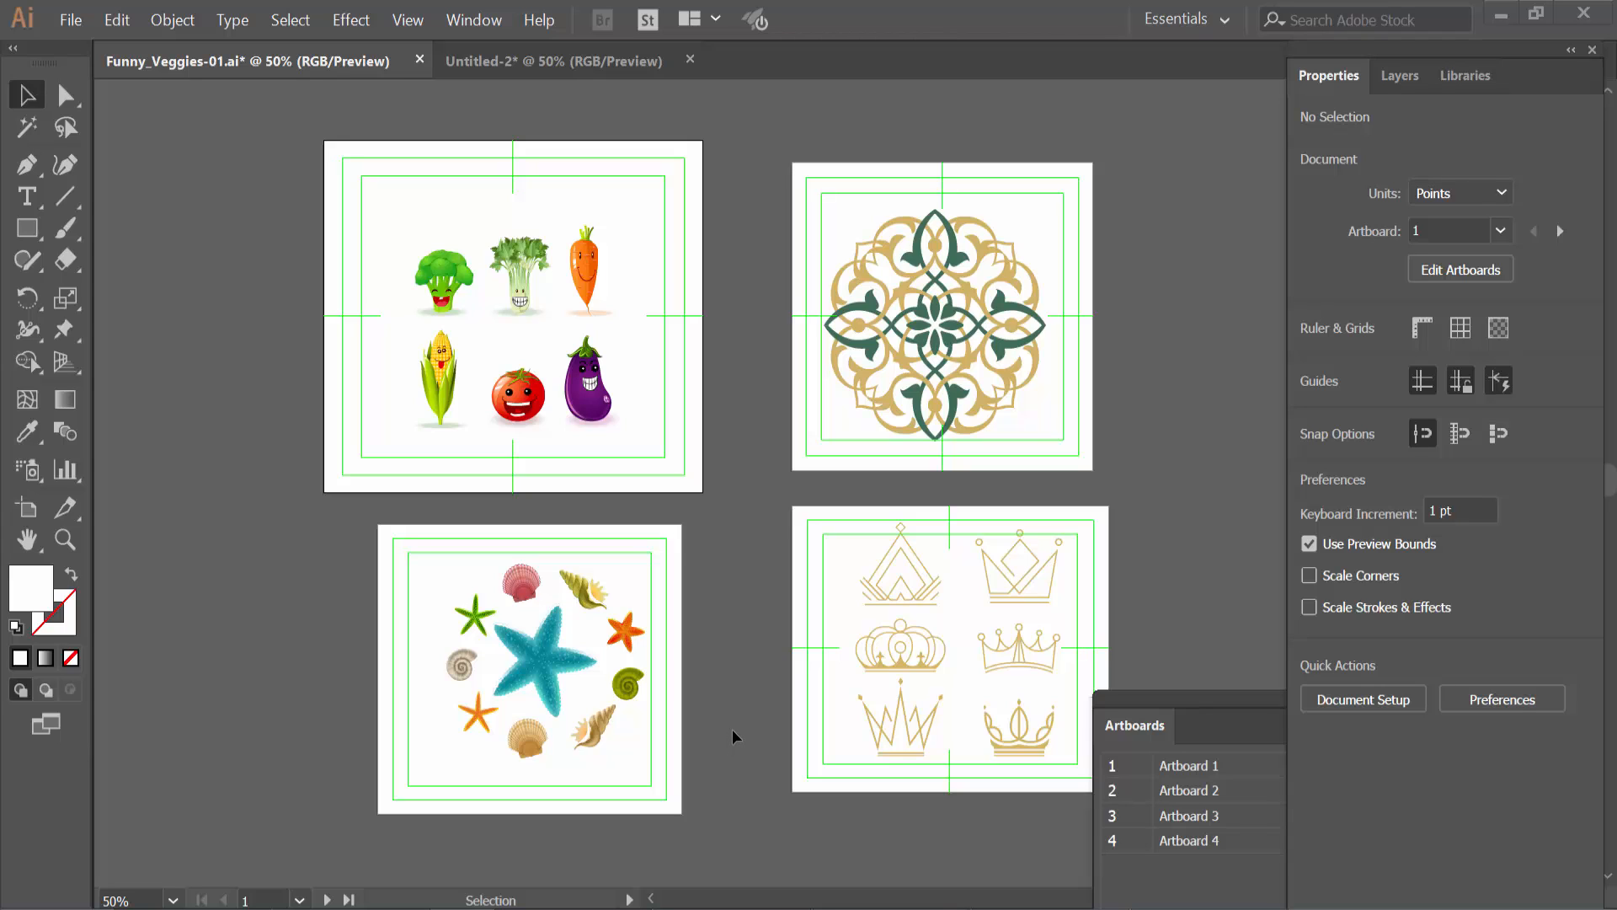
mouse_move(711, 435)
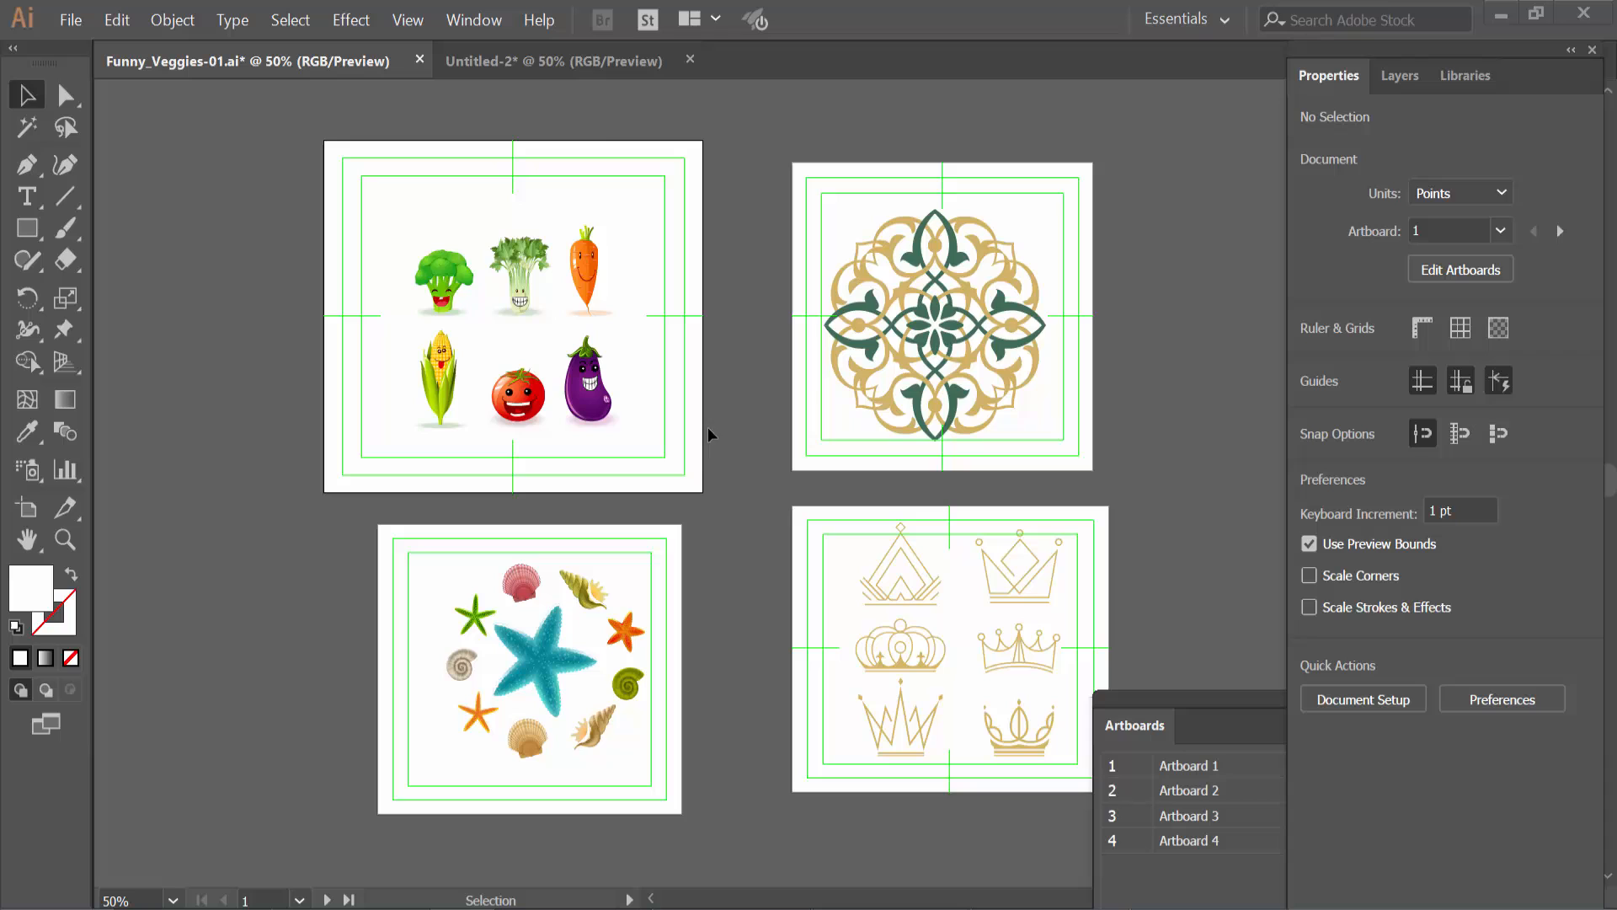
Step: Open the Window menu's list of panels
click(474, 19)
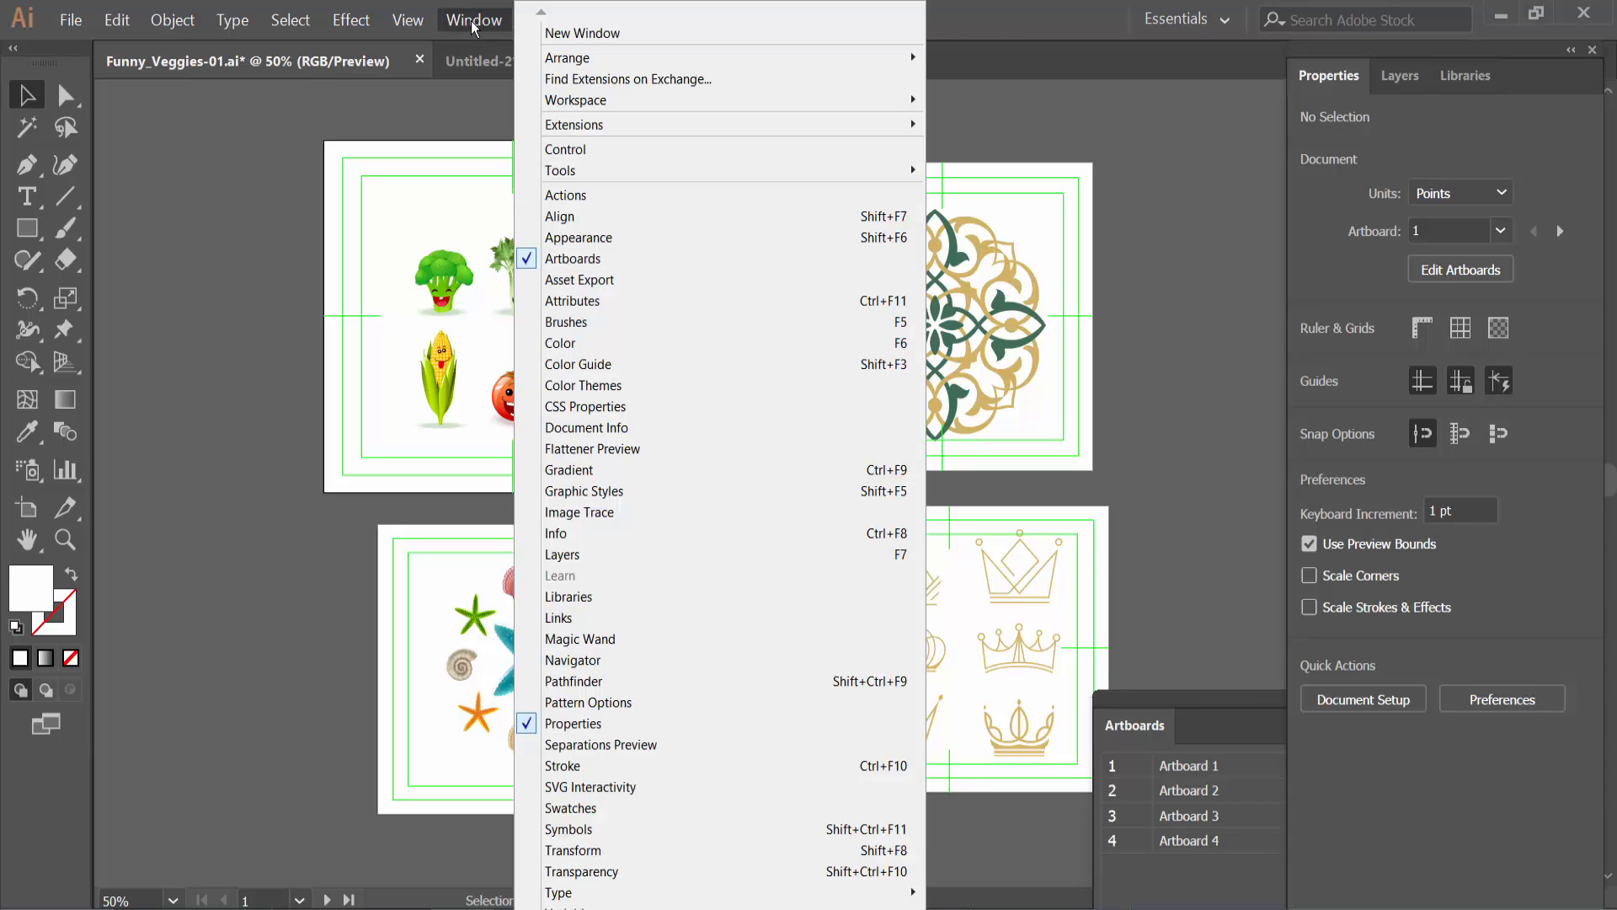
mouse_move(574, 258)
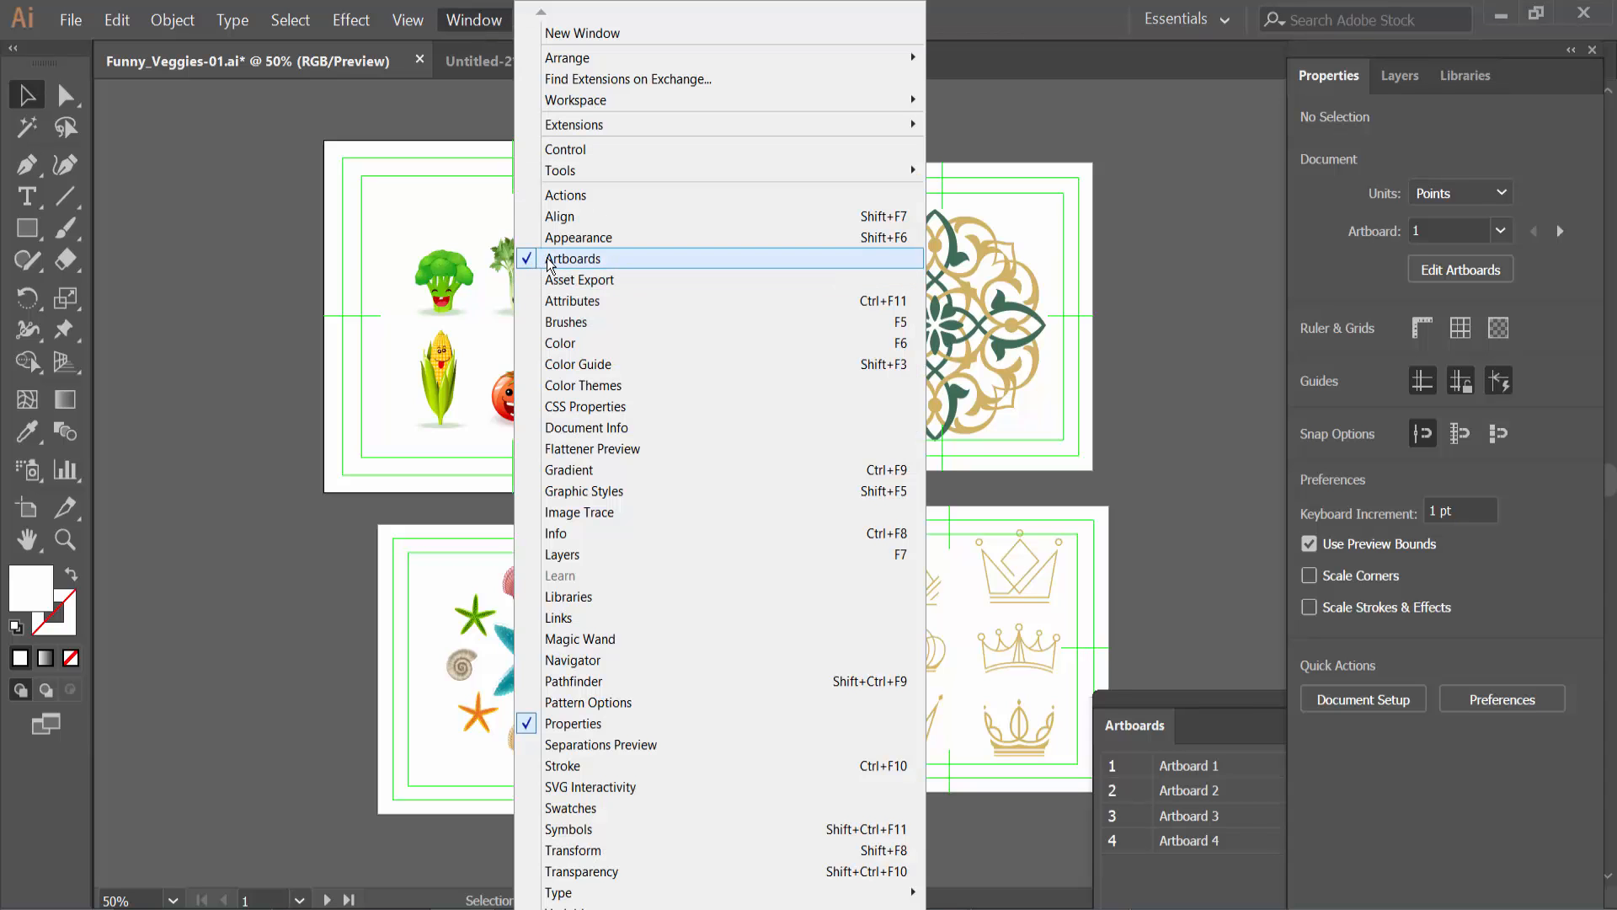
mouse_move(601, 744)
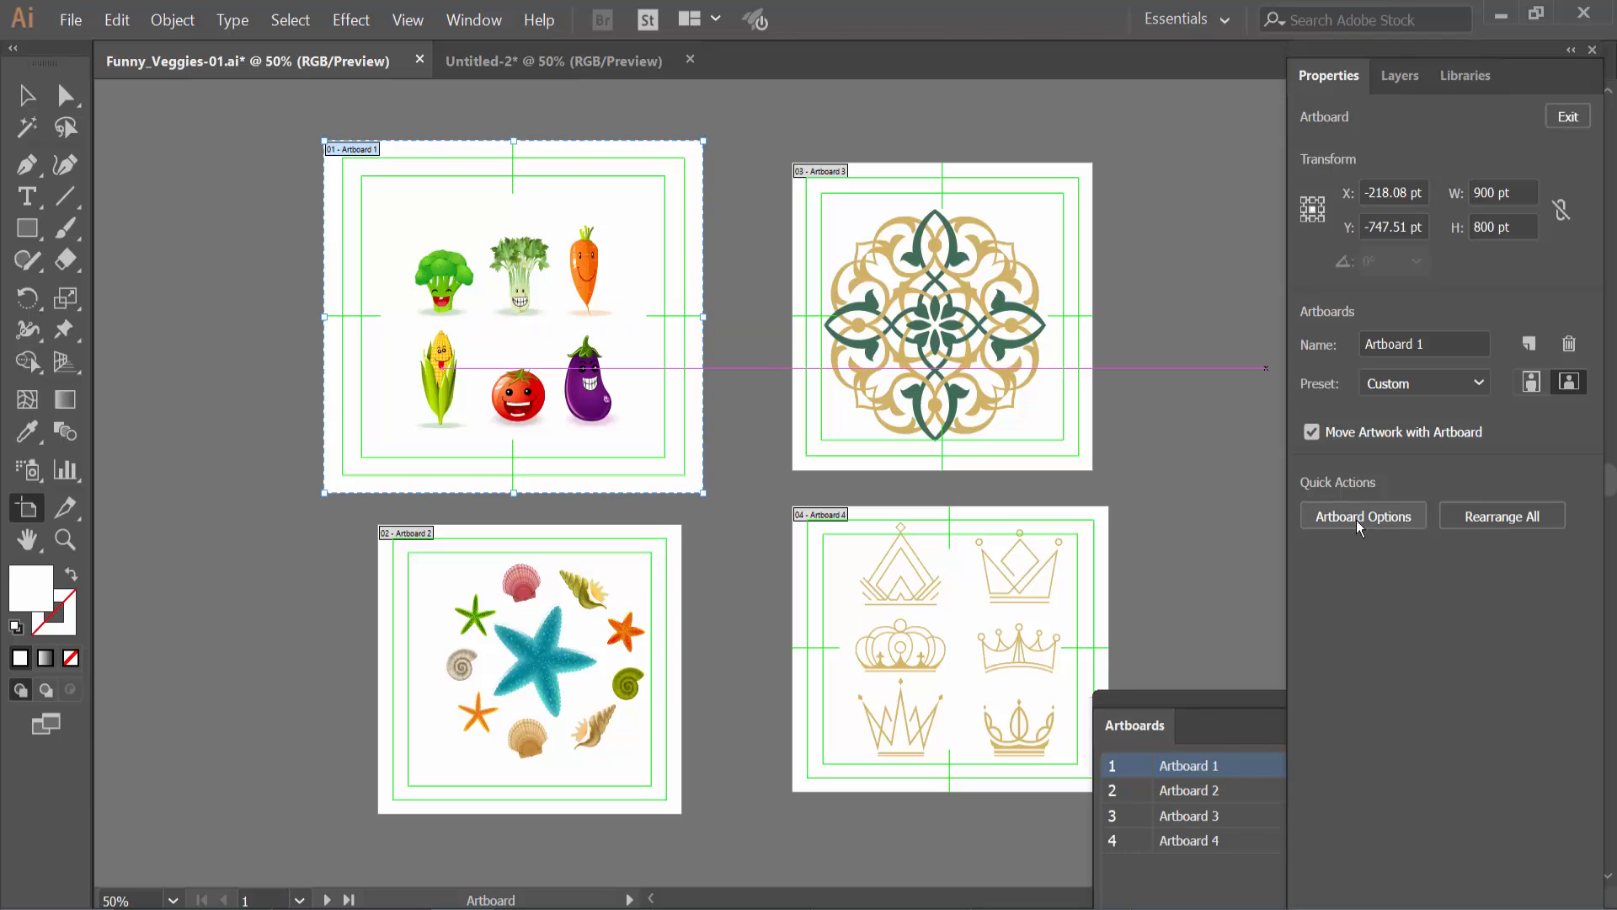
mouse_move(1363, 515)
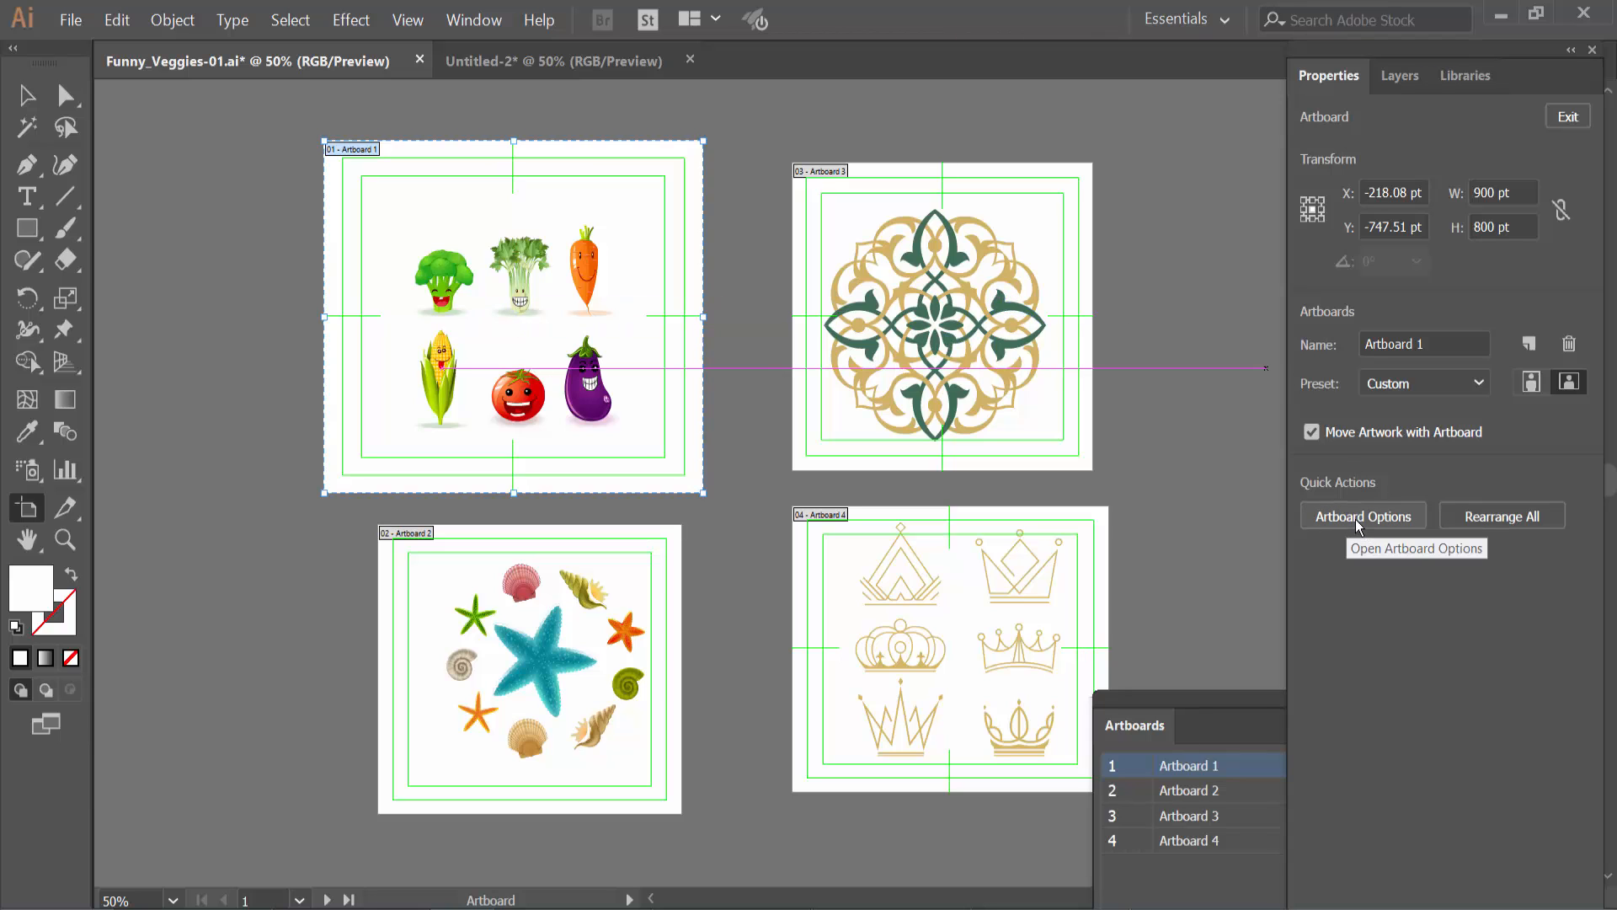
Step: Turn off Show Video Safe Areas in Artboard 1's Artboard Options
click(1361, 515)
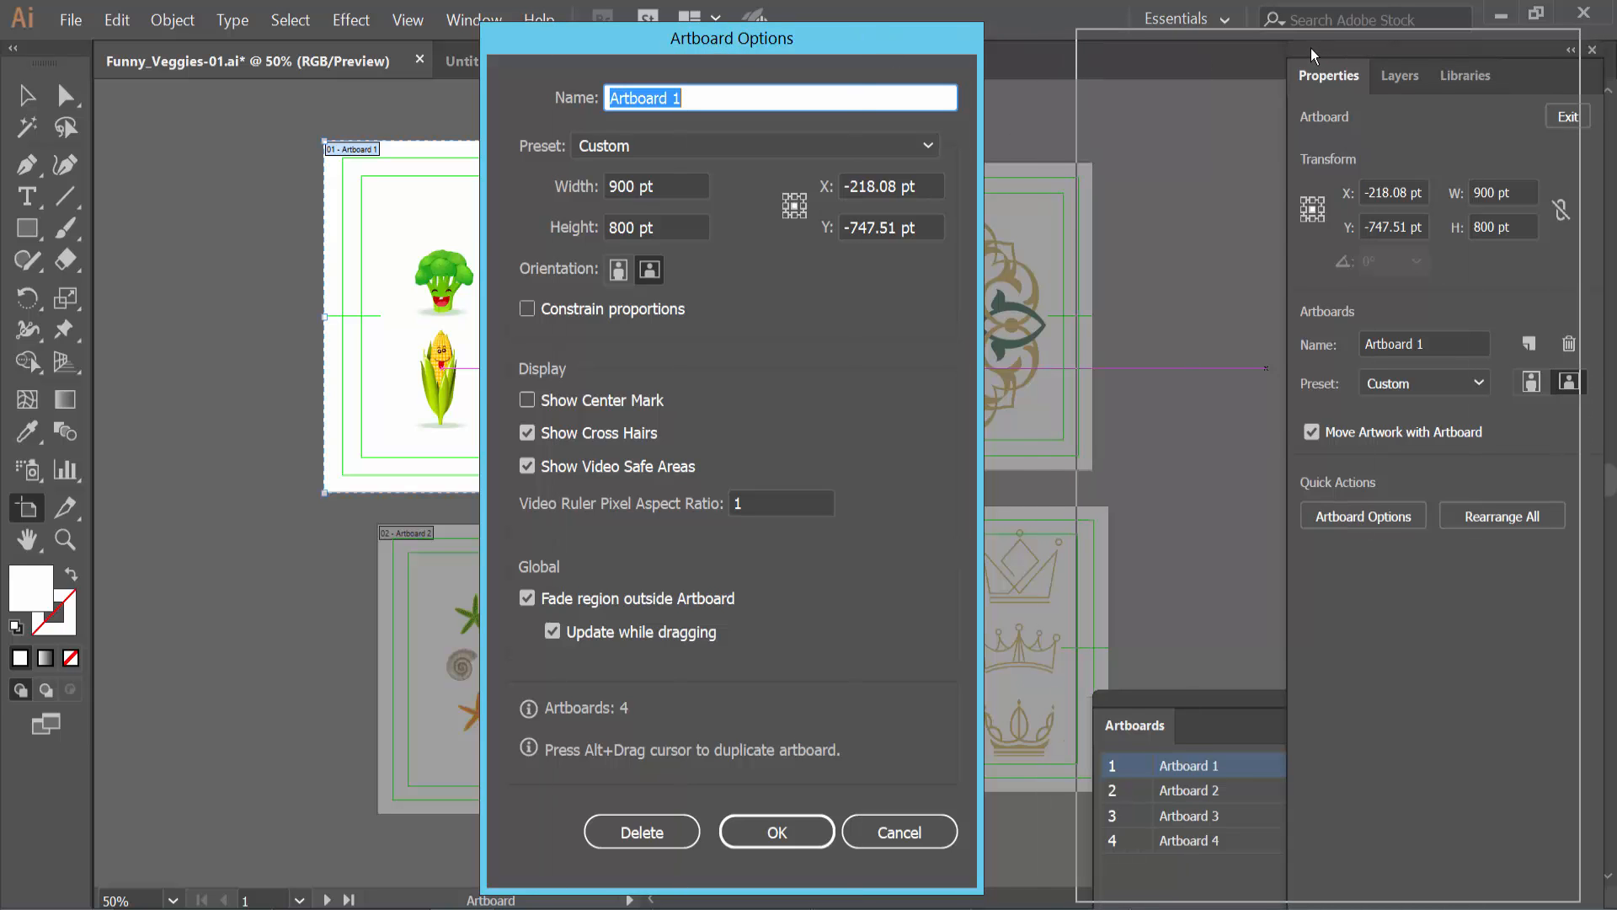
drag(732, 38, 1328, 45)
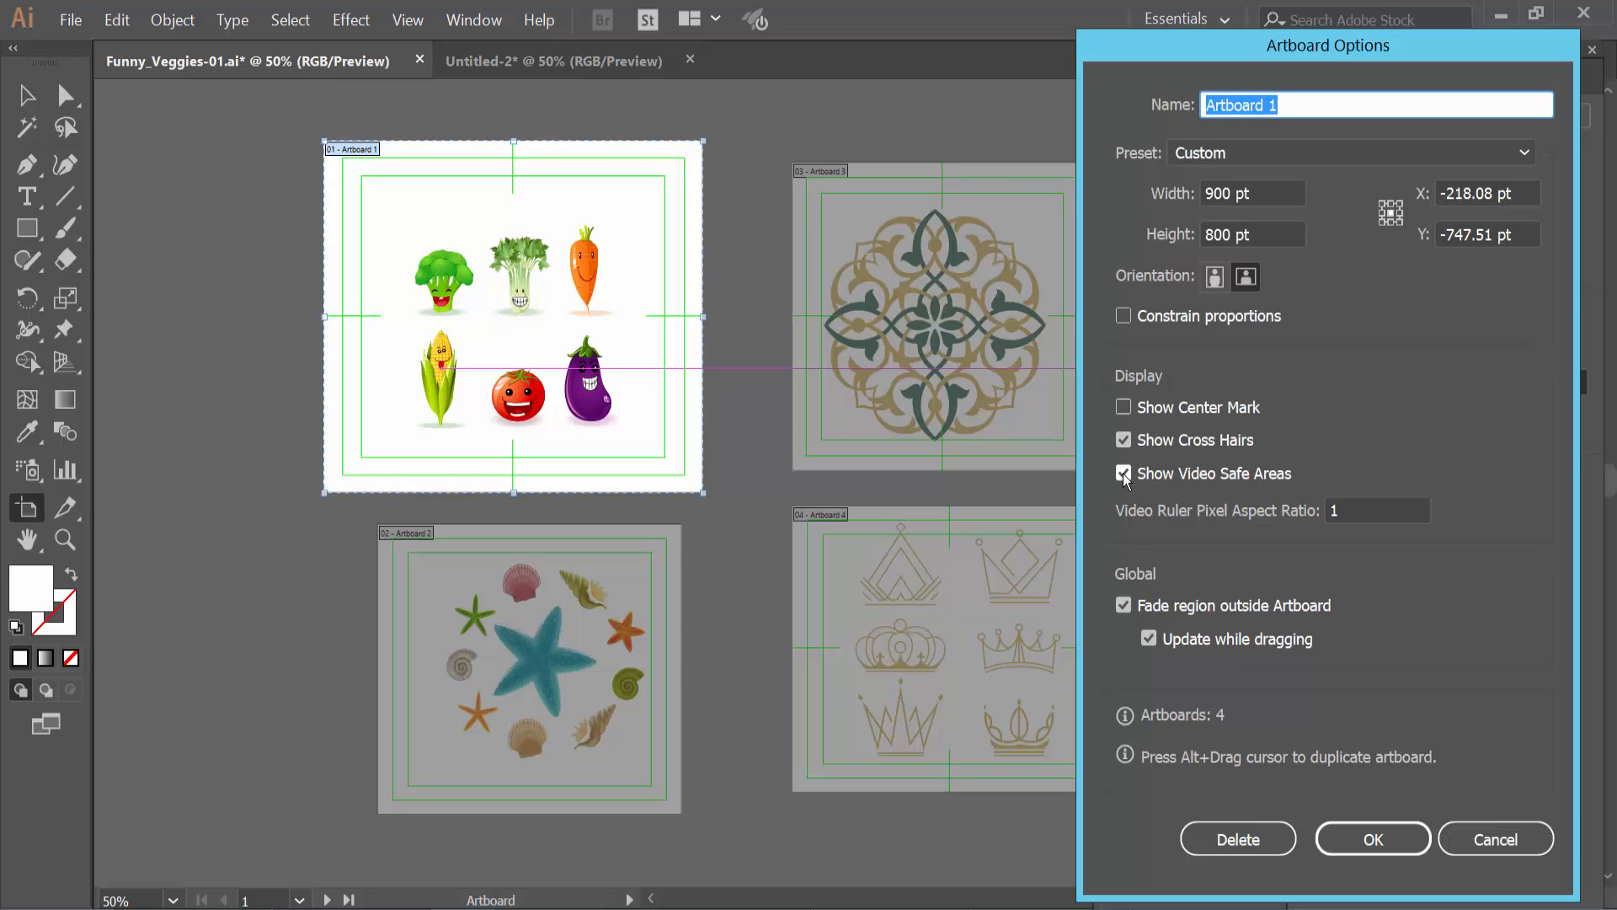
click(1123, 473)
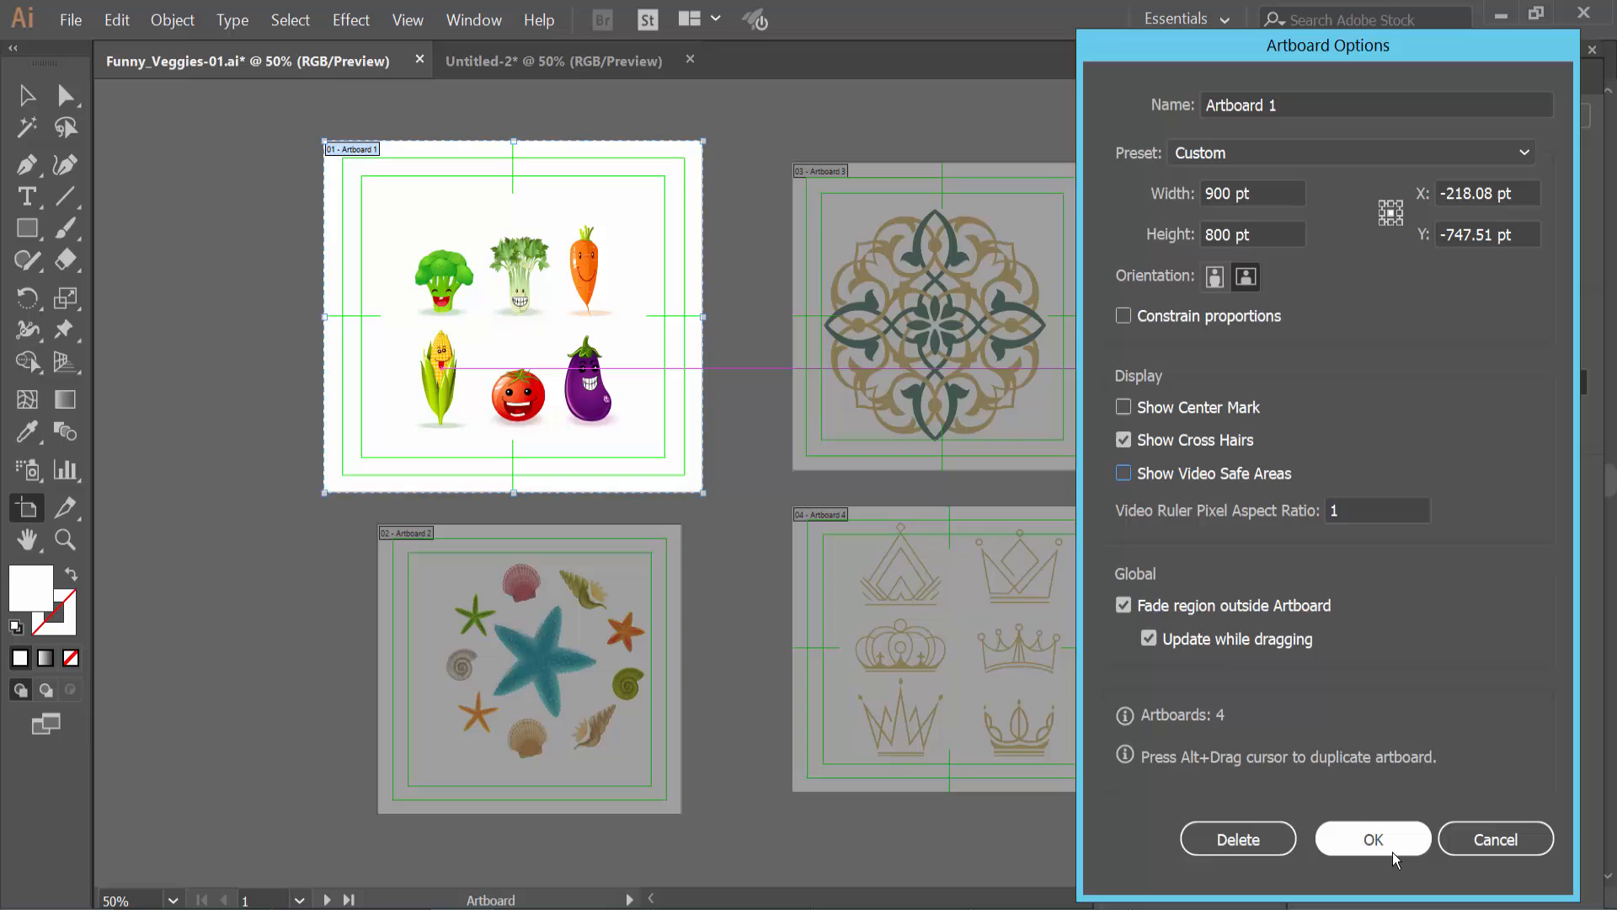
click(1373, 839)
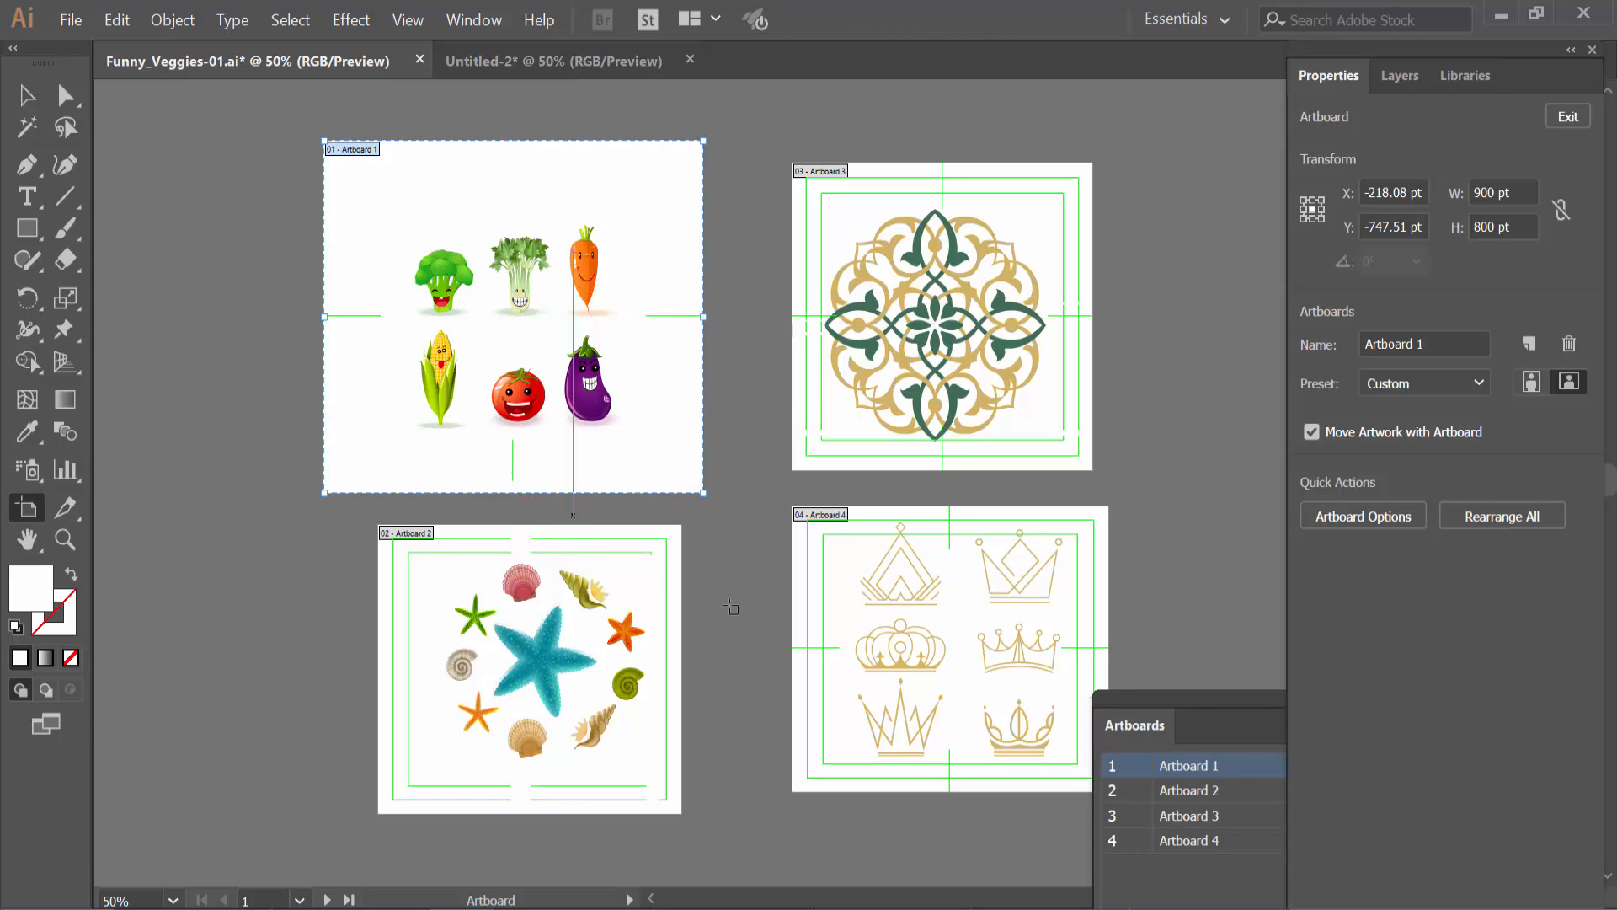
Step: Select Artboards 1 through 4 together in the Artboards panel
click(1188, 815)
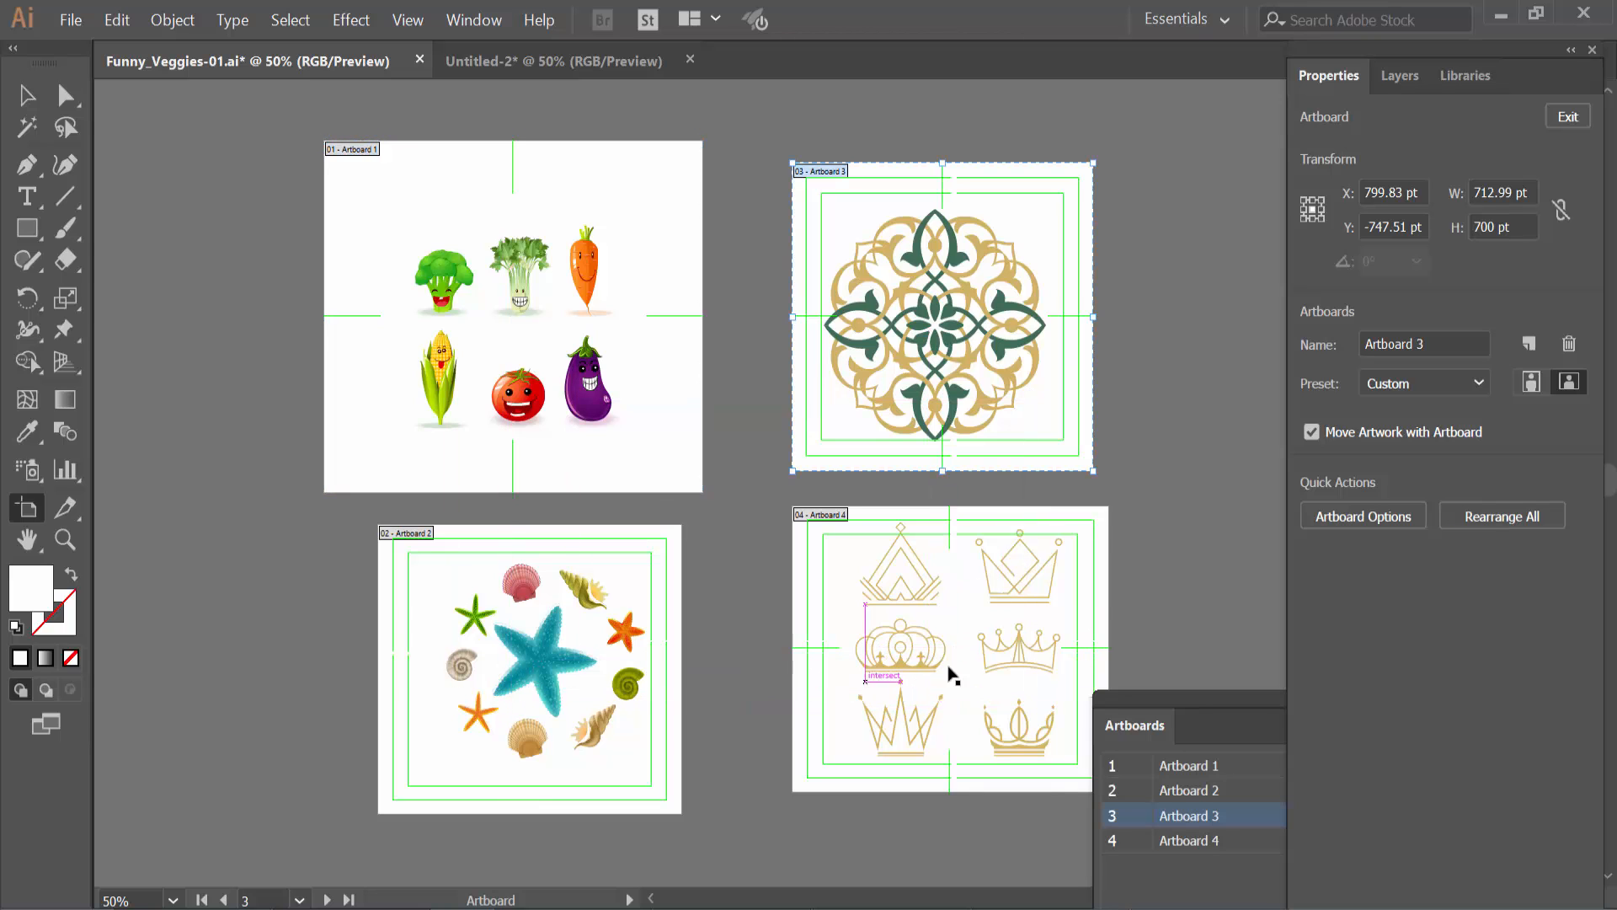
mouse_move(1218, 719)
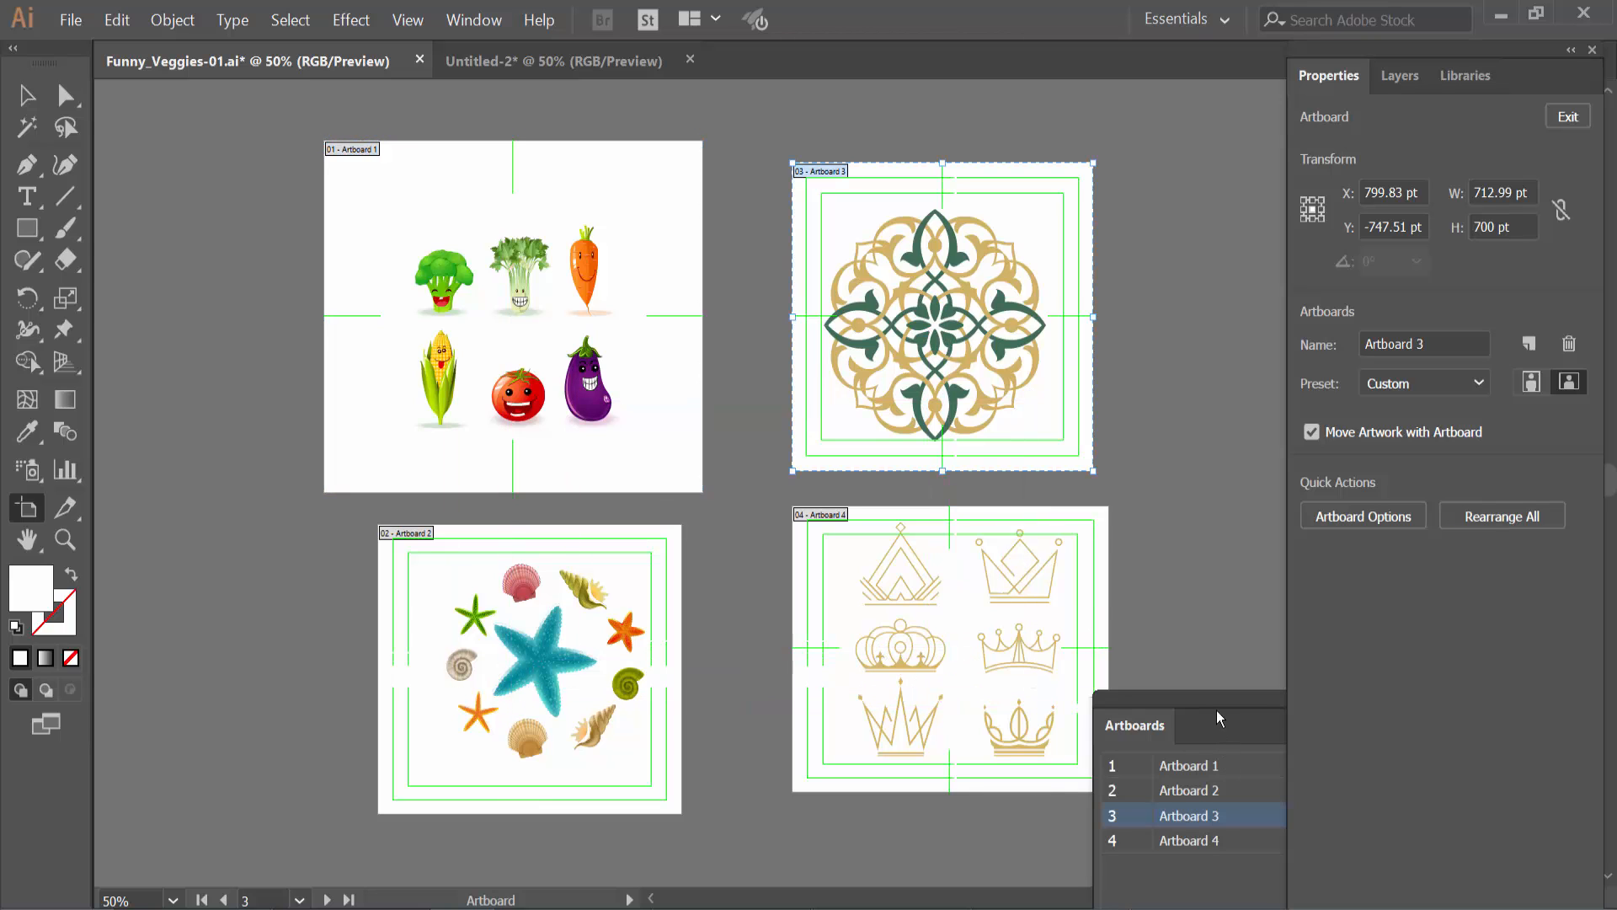
click(1189, 764)
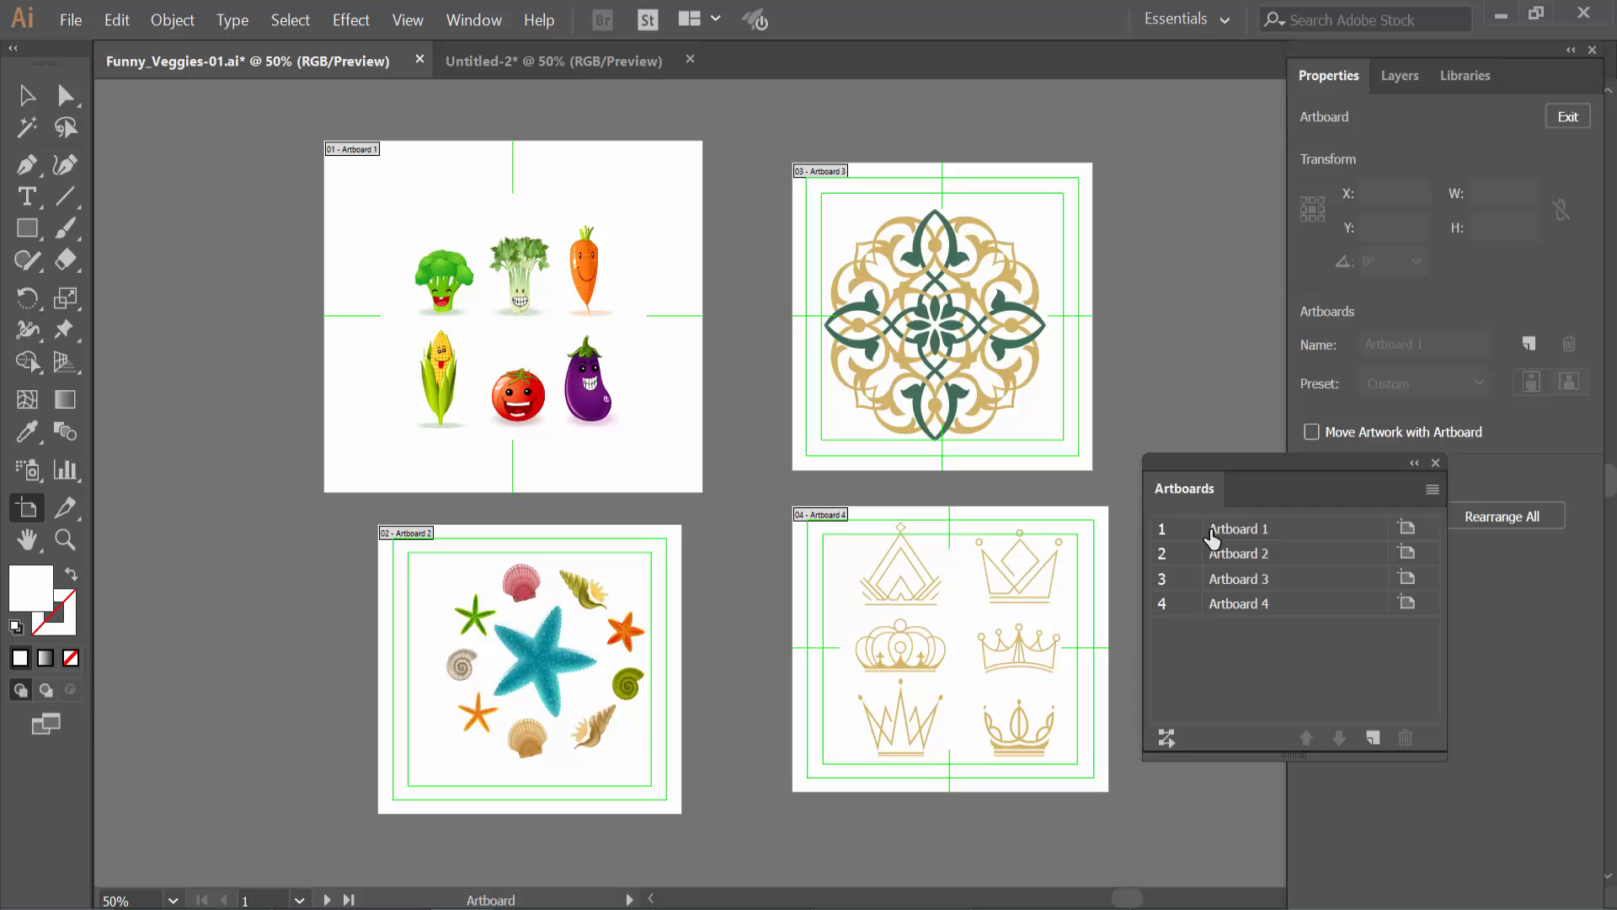
click(1237, 527)
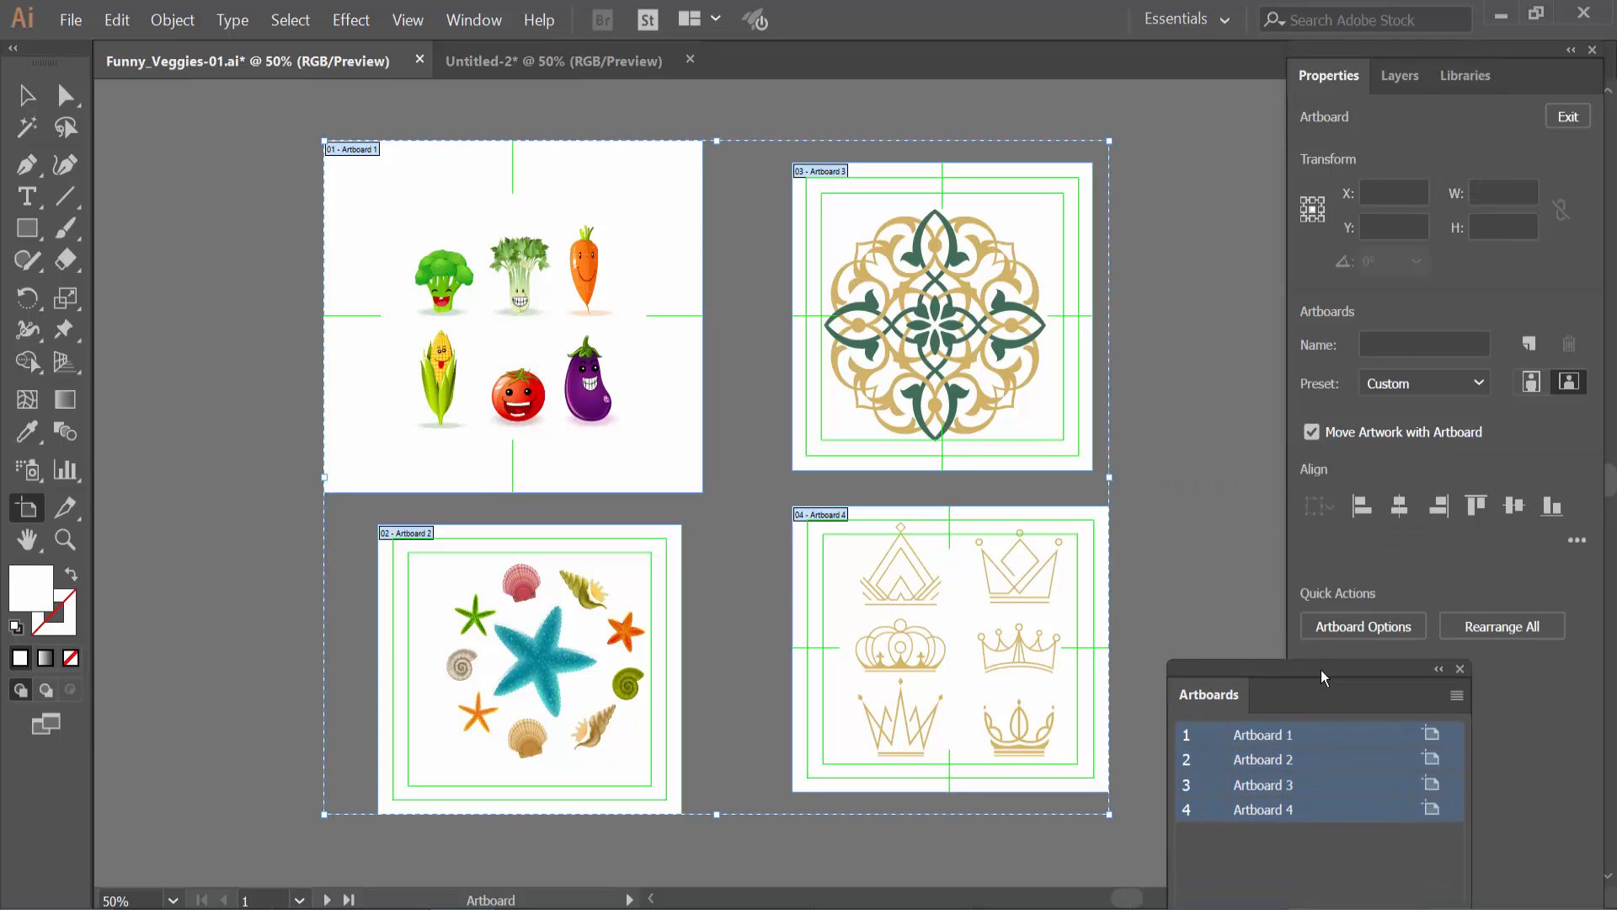
Step: Turn on video safe areas for all four artboards in Artboard Options
click(1362, 626)
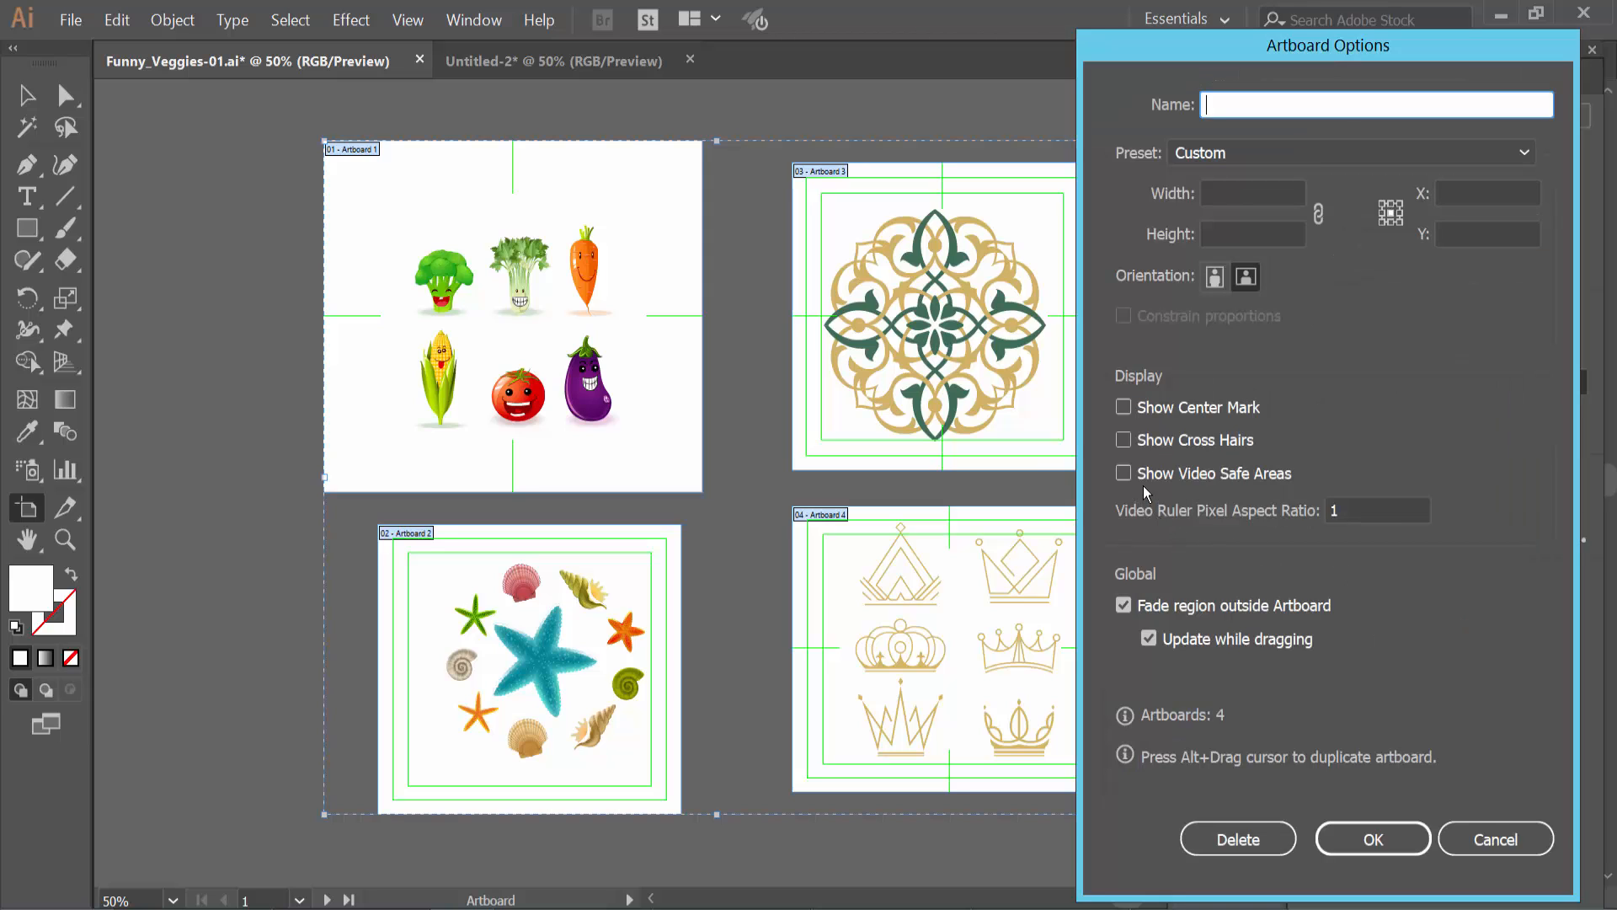
click(1122, 472)
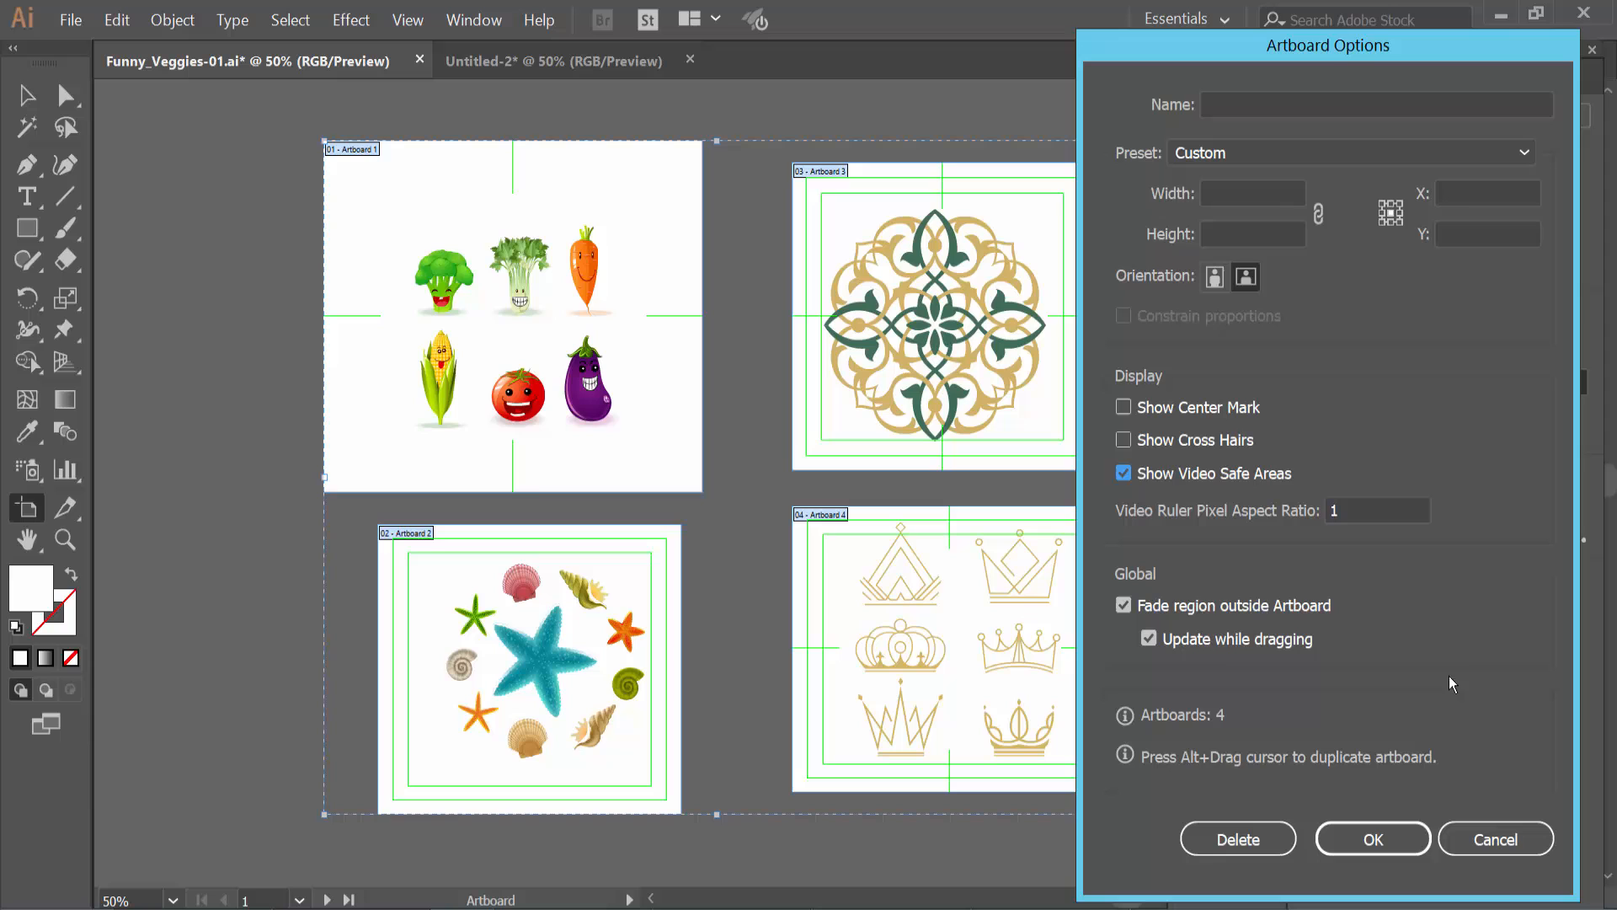
click(1494, 839)
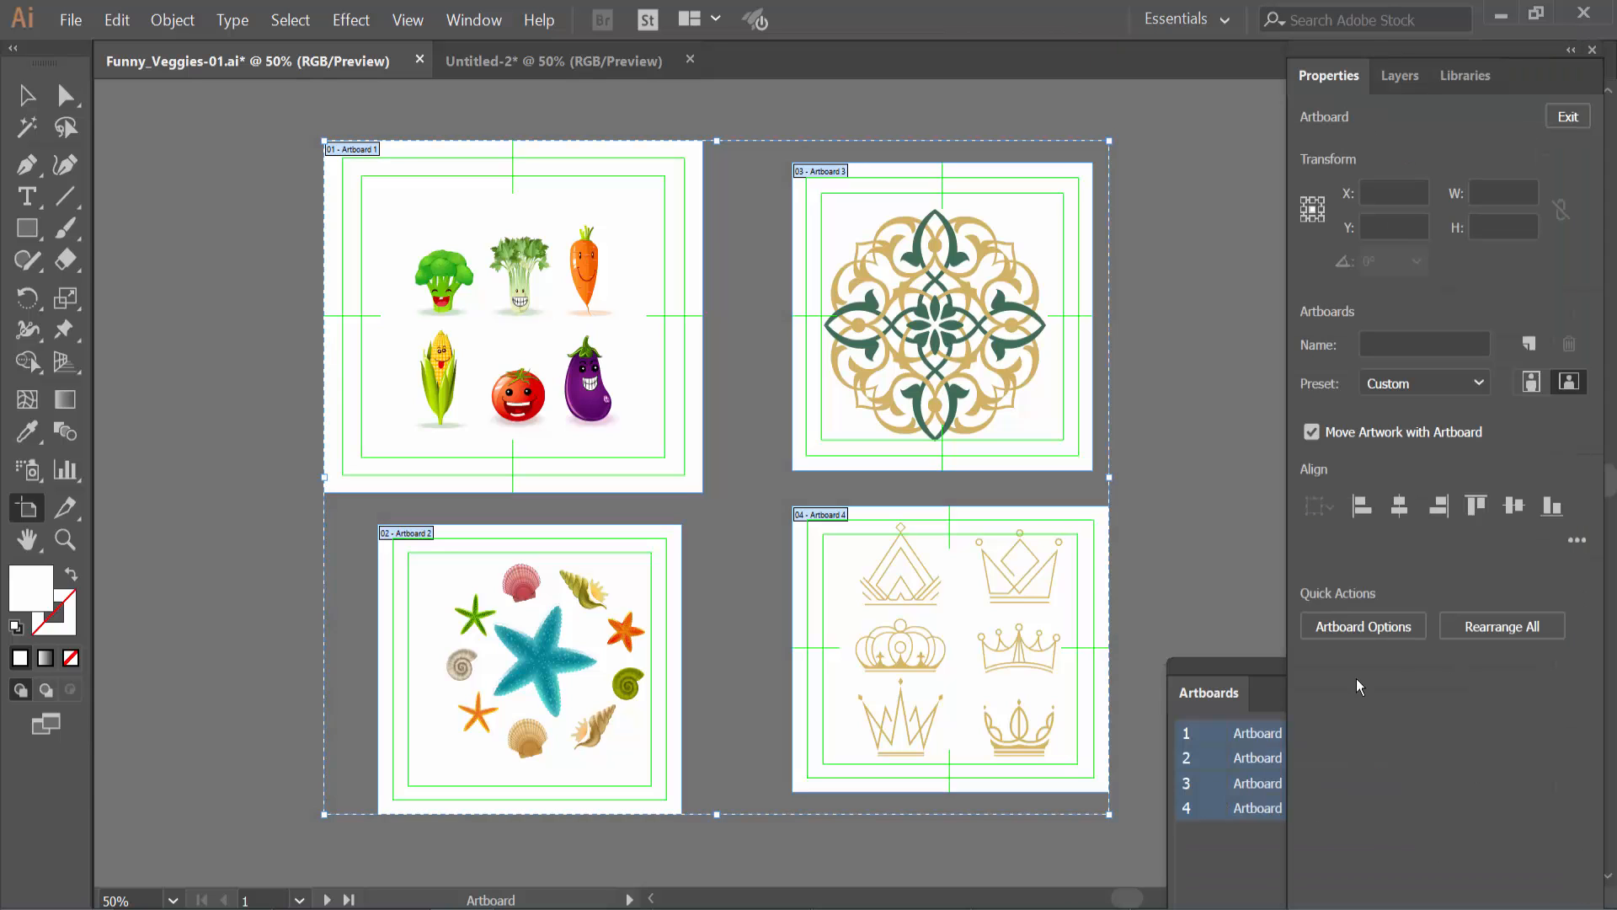
Step: Turn off Show Video Safe Areas for all four artboards
click(1361, 626)
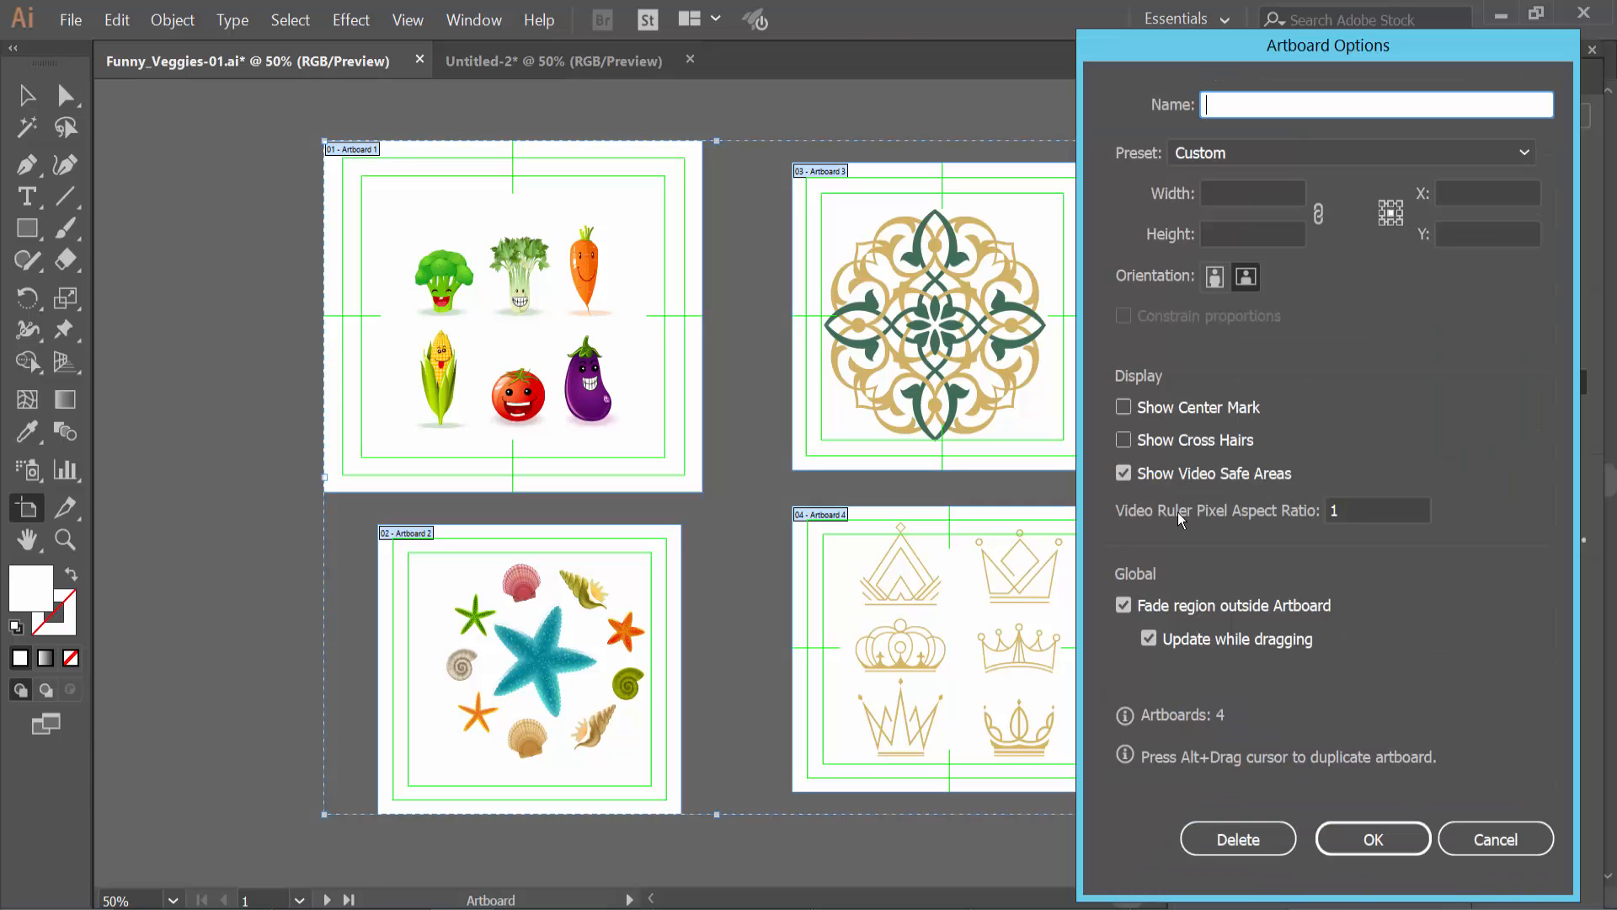
click(1123, 473)
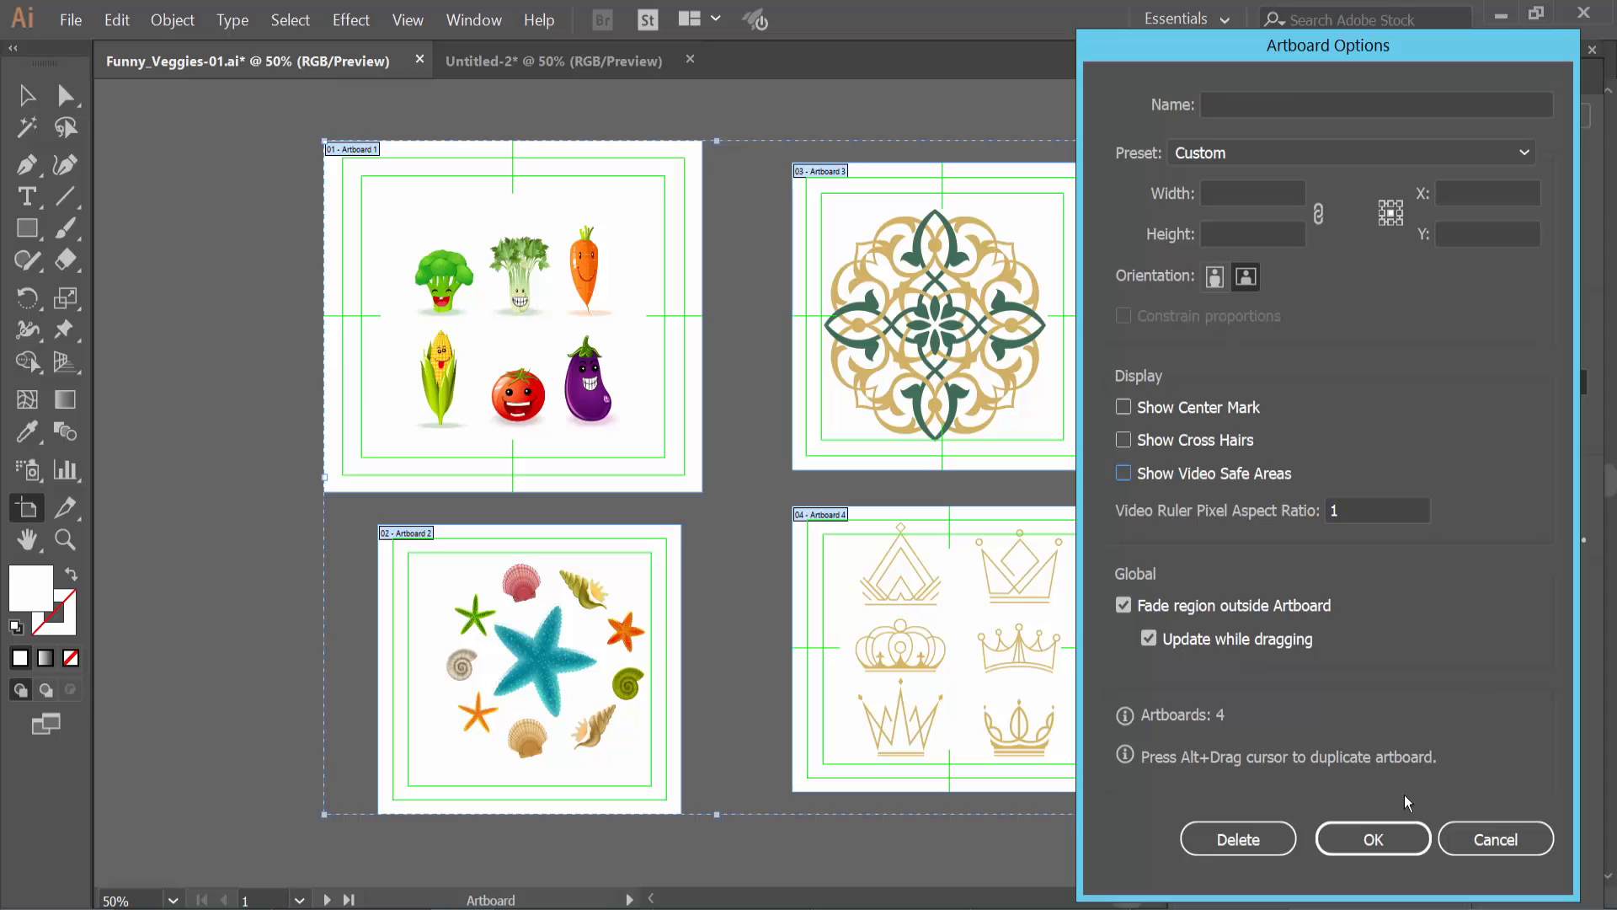
click(1372, 838)
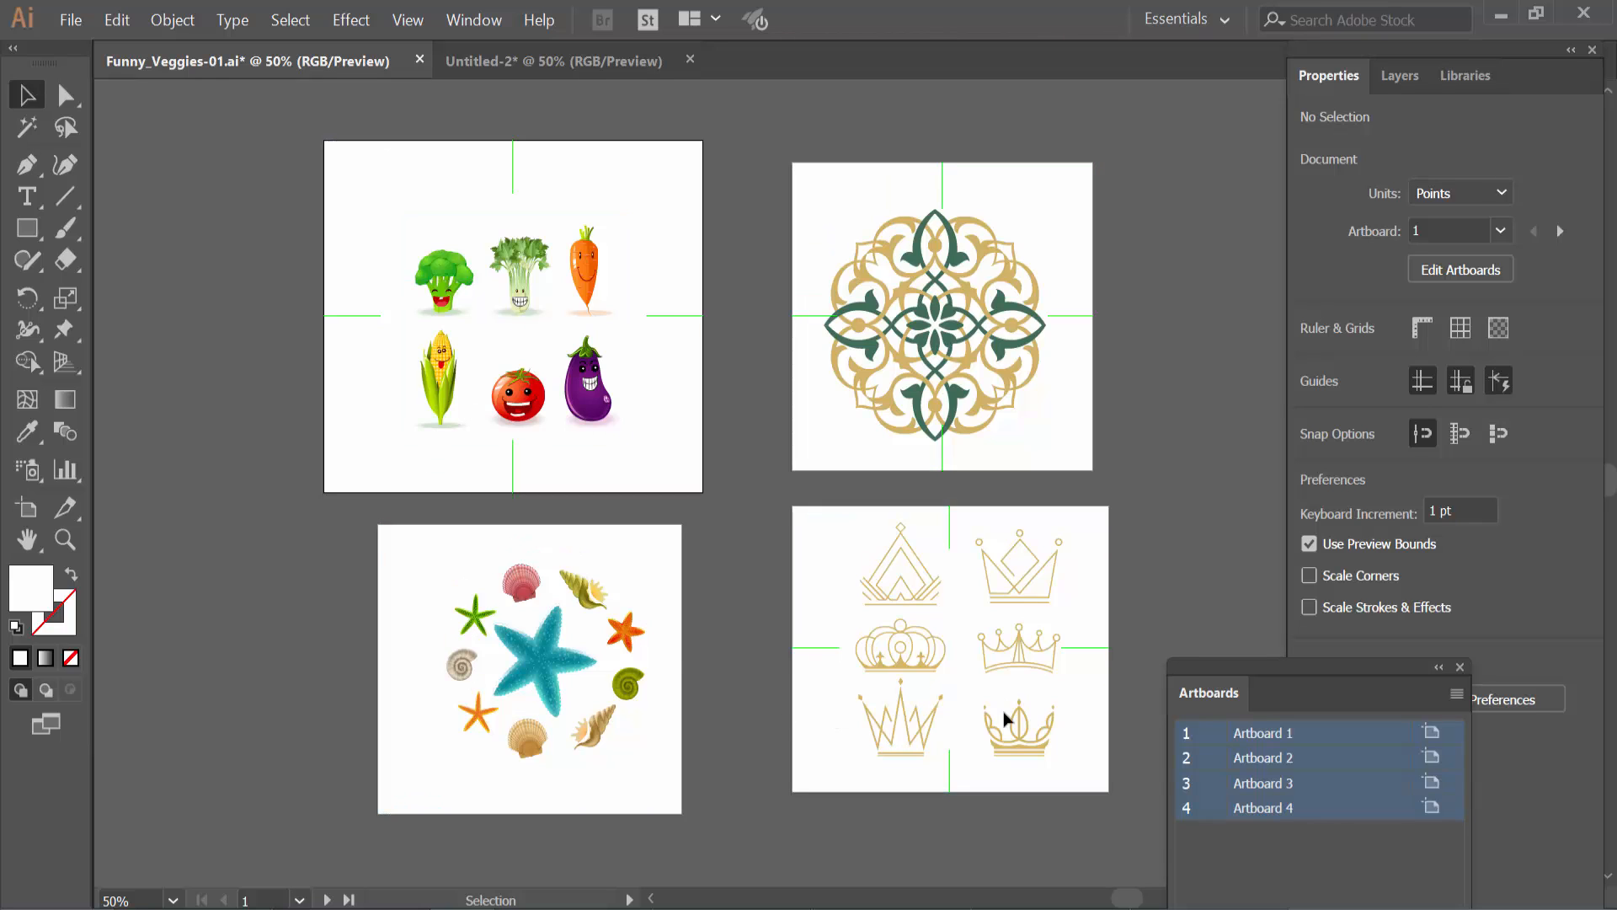
mouse_move(837, 713)
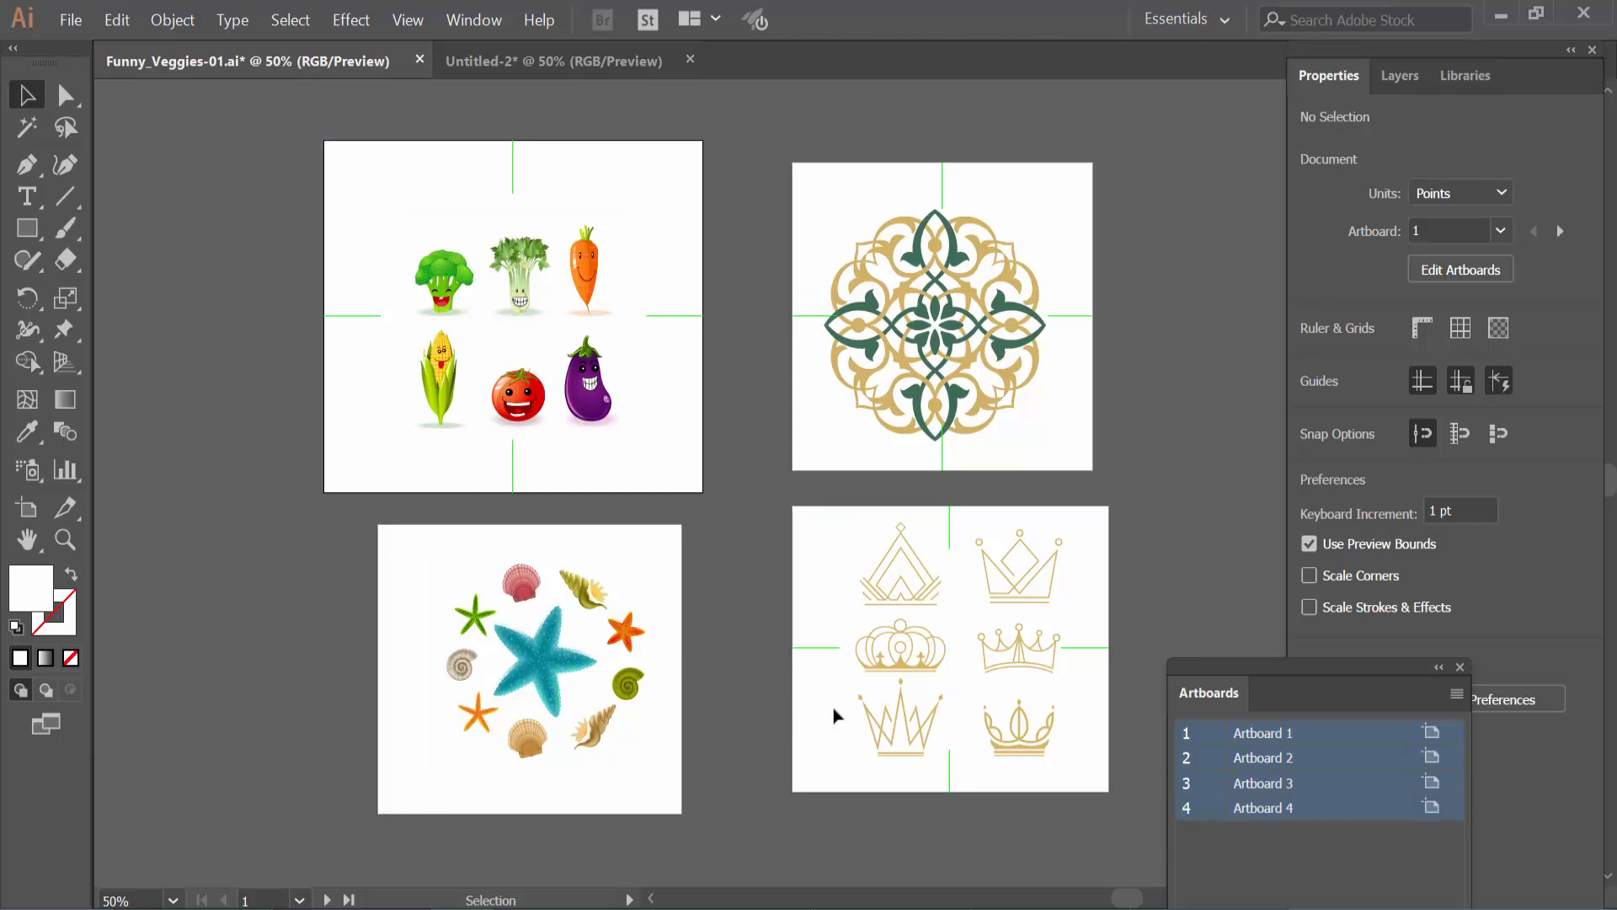